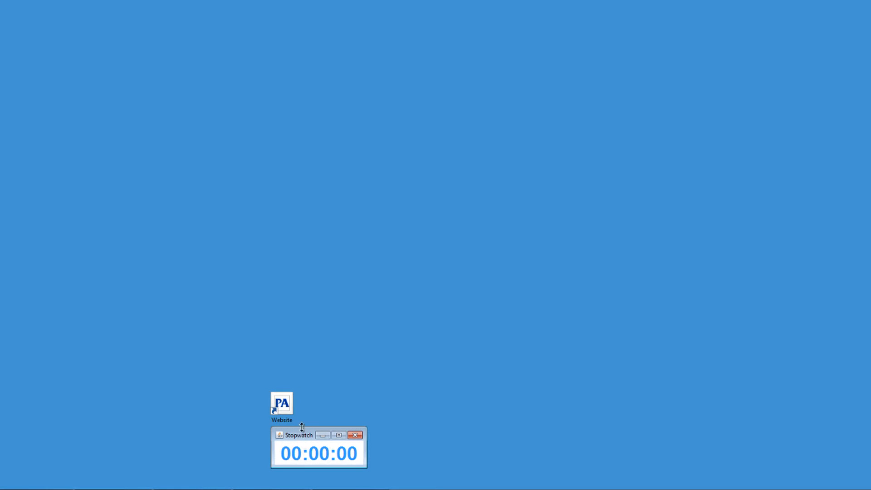
# - From the Power Admin website's PA File Sight trial page, download and run PA File Sight Ultra
pyautogui.doubleClick(282, 403)
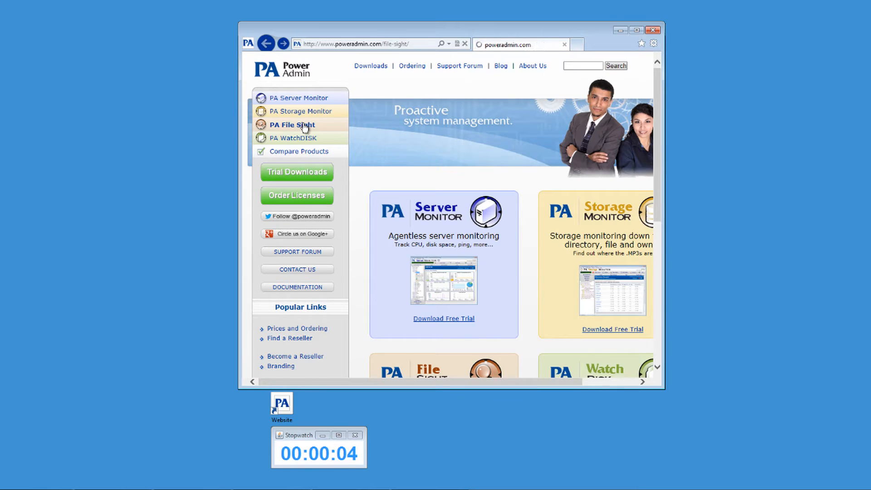
pyautogui.click(292, 124)
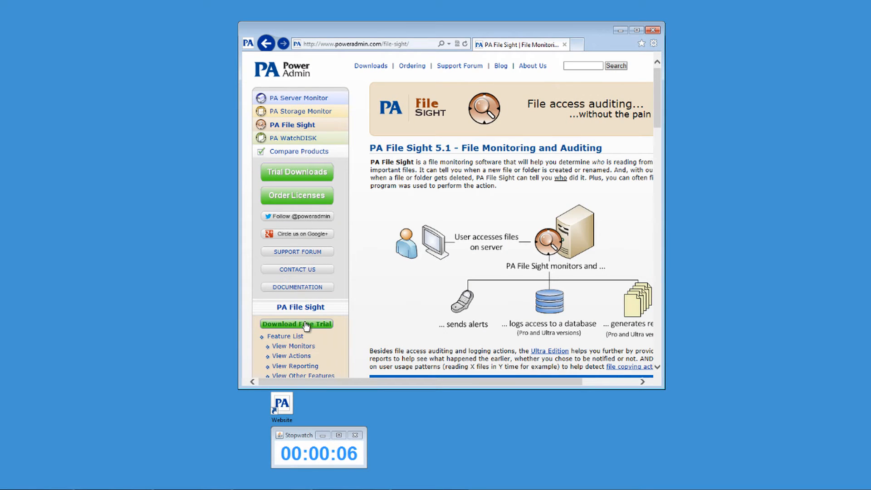
pyautogui.click(296, 324)
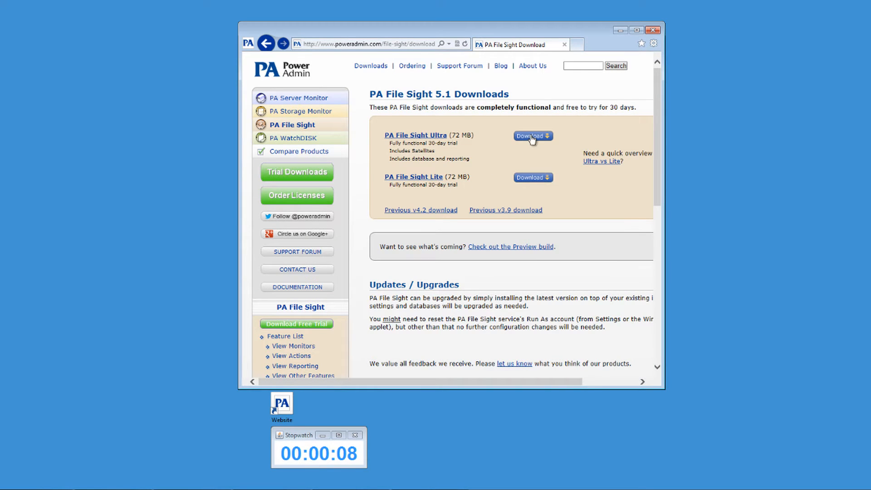
pyautogui.click(531, 136)
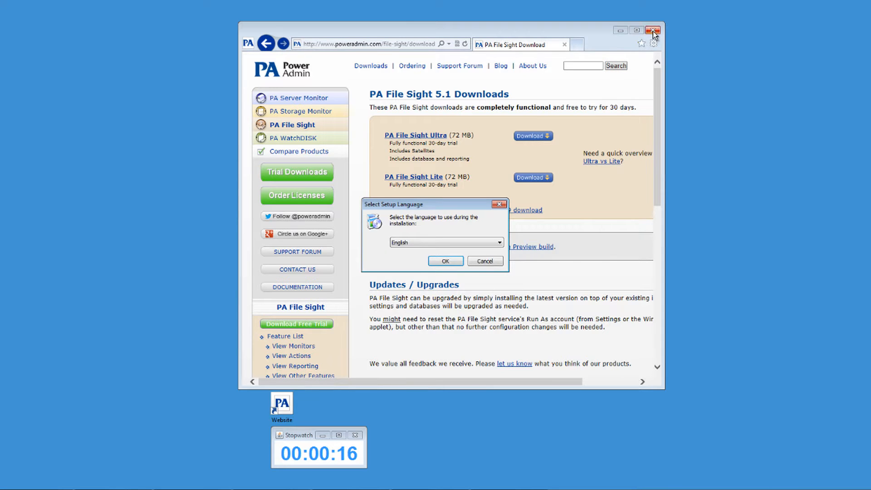
# - Run Setup in English, accept the license, keep default folder, typical components and desktop icon
pyautogui.click(653, 30)
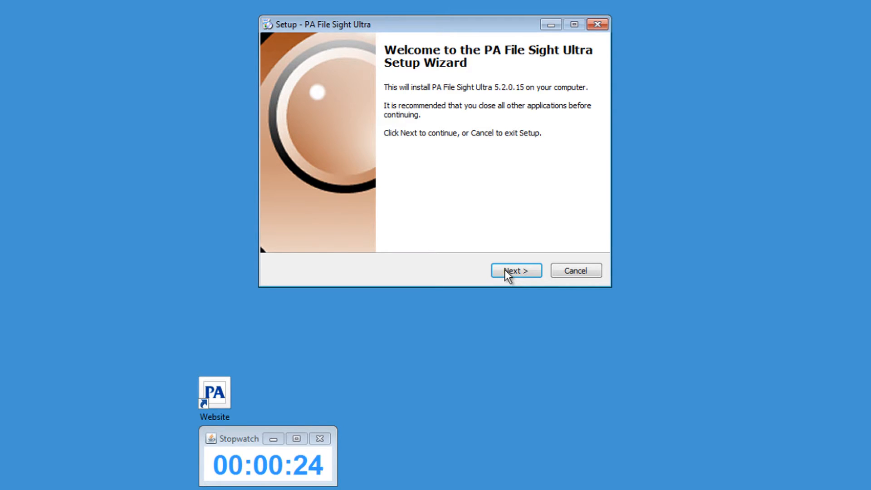
pyautogui.click(515, 271)
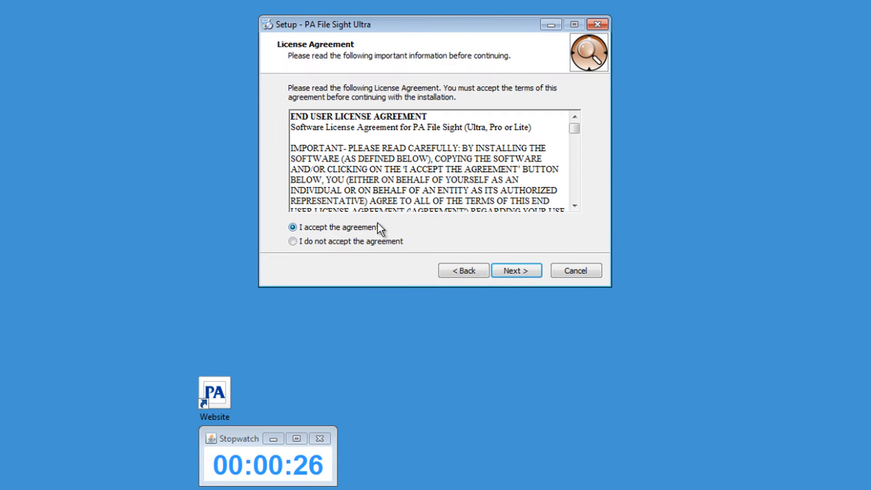
pyautogui.click(515, 270)
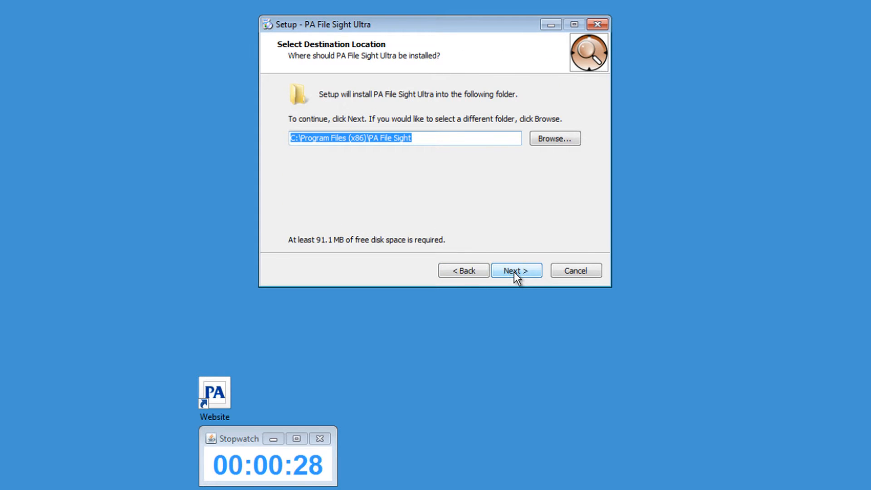
pyautogui.click(515, 270)
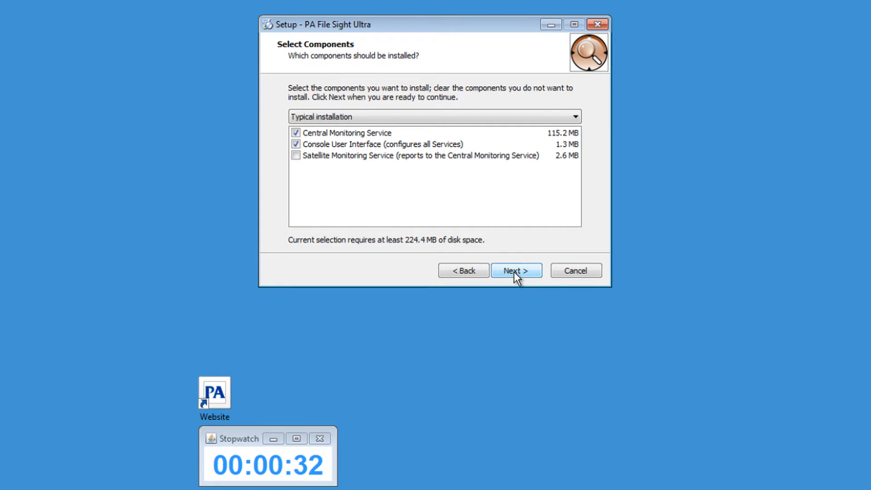
pyautogui.click(516, 270)
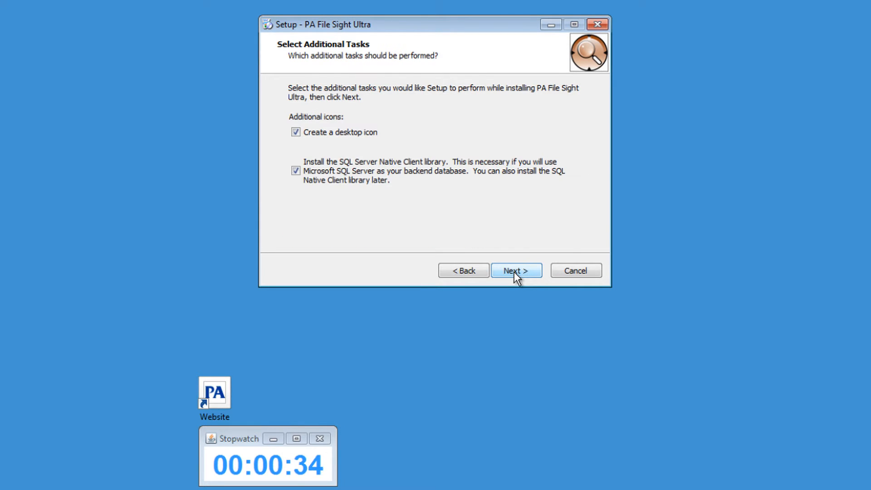
pyautogui.click(515, 270)
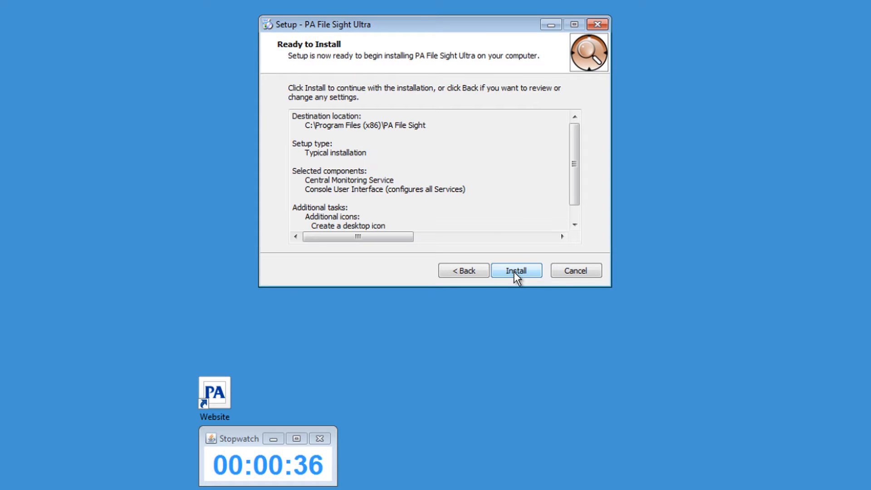
pyautogui.click(515, 270)
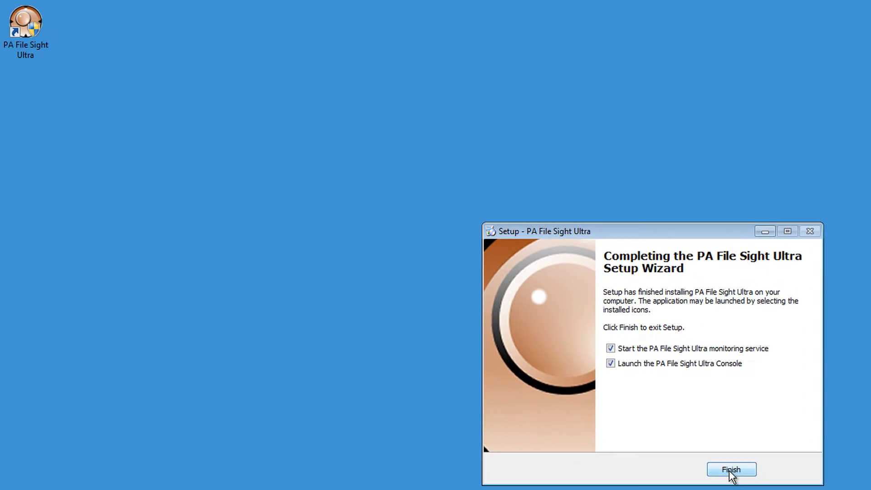
# - Finish setup, connect the console to the Local host service, and continue into the Startup Wizard
pyautogui.click(731, 469)
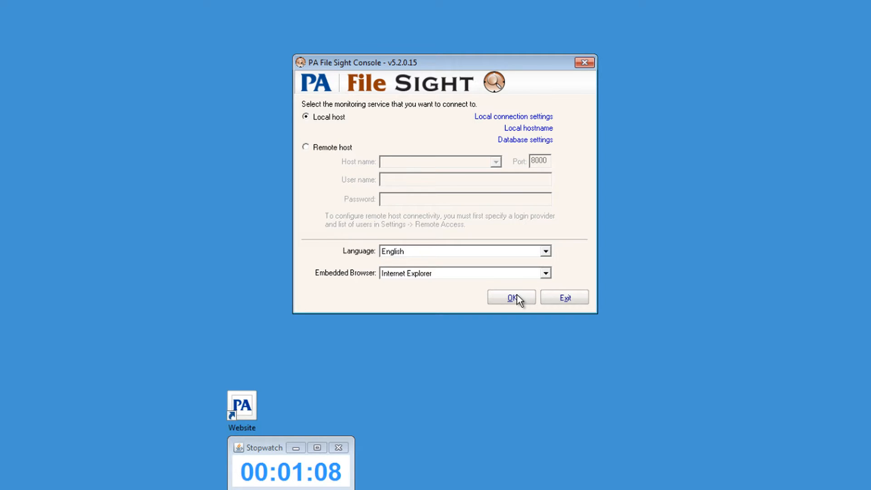
pyautogui.click(510, 297)
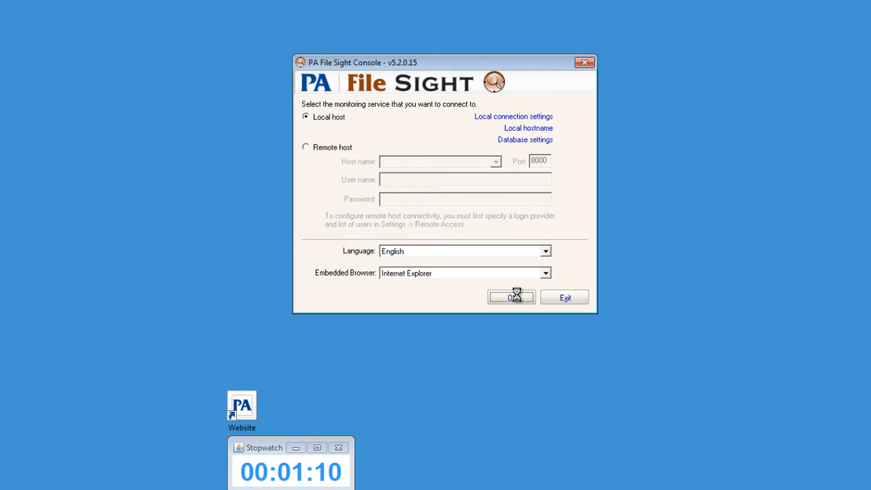
pyautogui.click(510, 297)
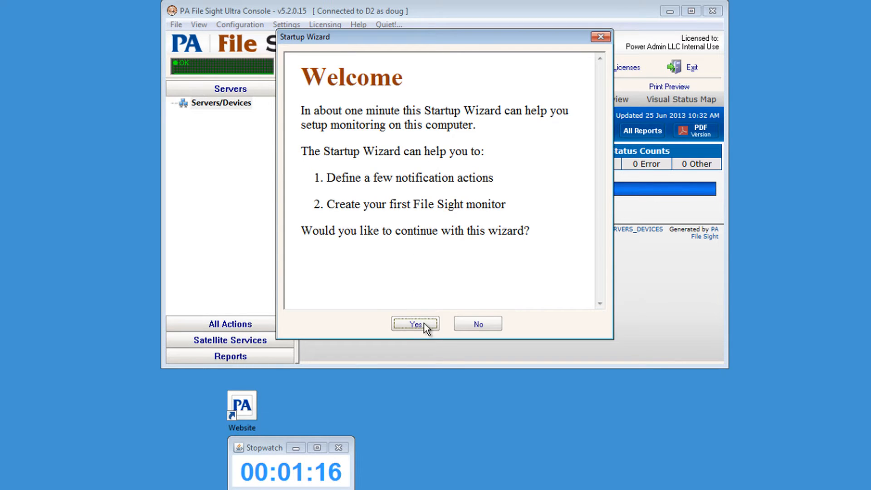
pyautogui.click(415, 324)
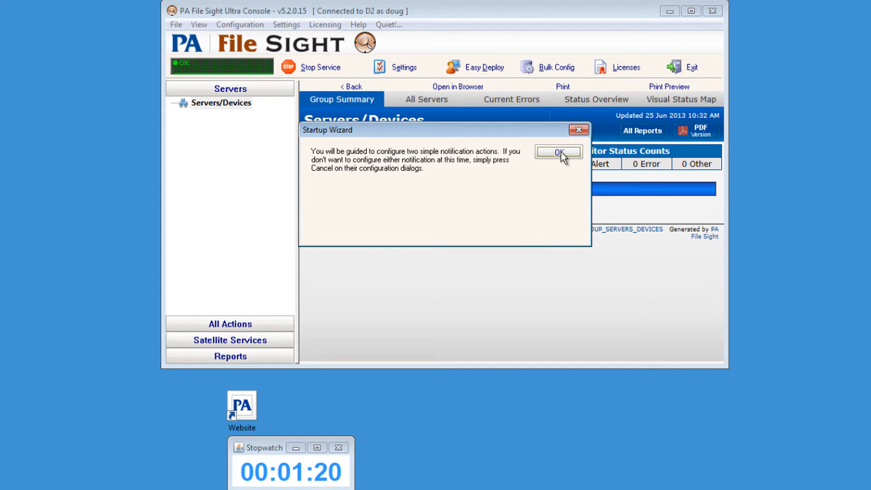
pyautogui.click(558, 152)
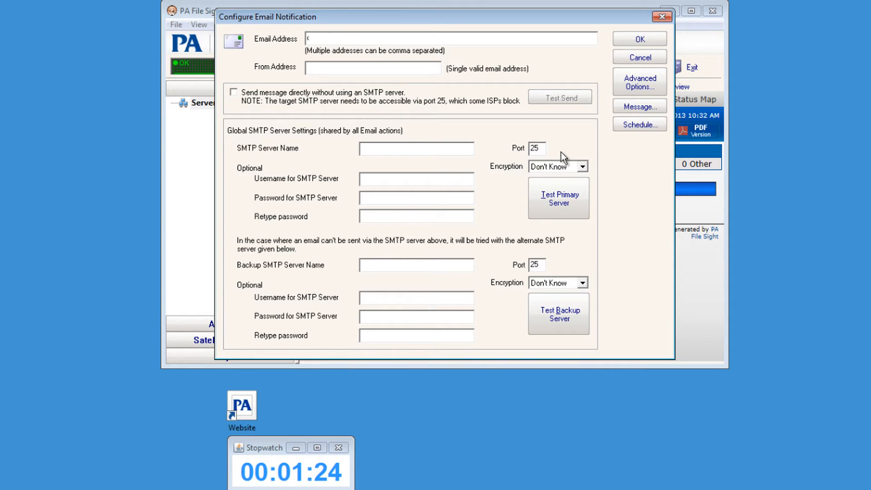
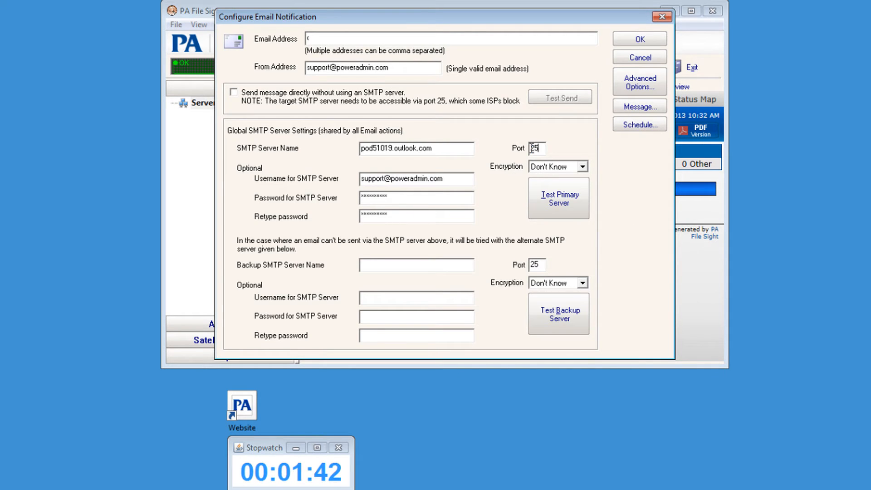
pyautogui.write('587')
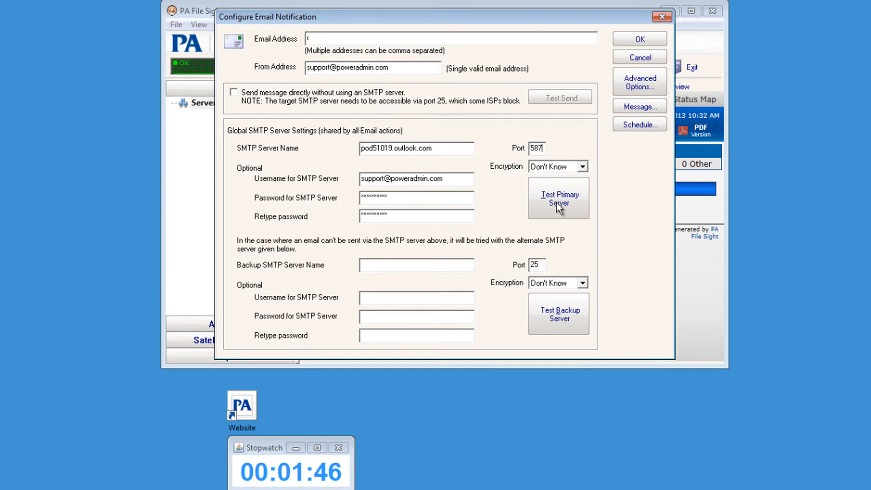
# - Test the primary SMTP server and set its encryption to Explicit (SSL)
pyautogui.click(557, 198)
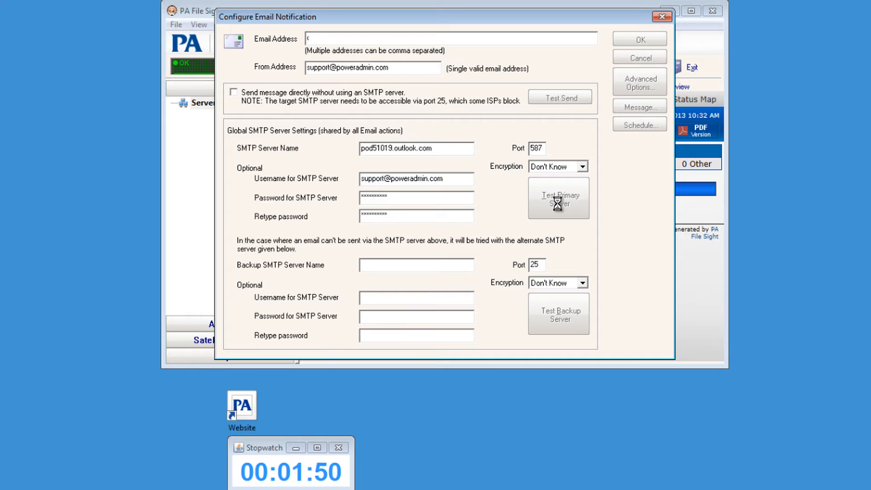
pyautogui.click(558, 198)
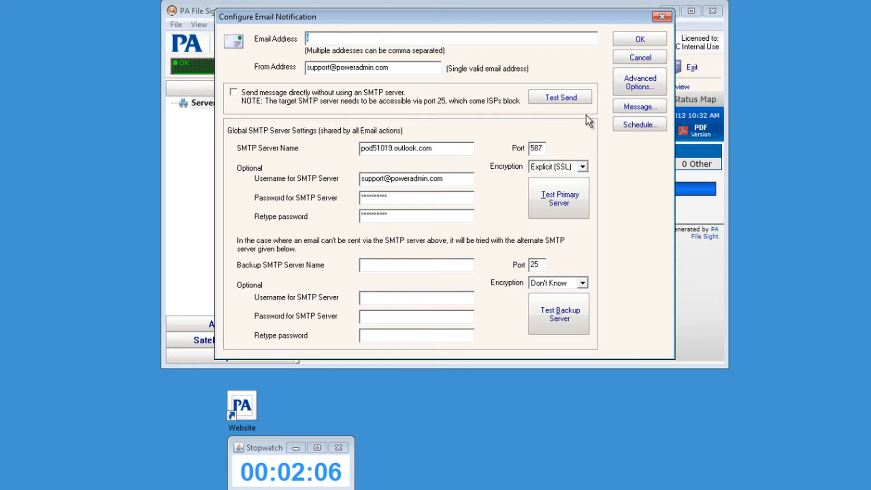
pyautogui.moveTo(619, 91)
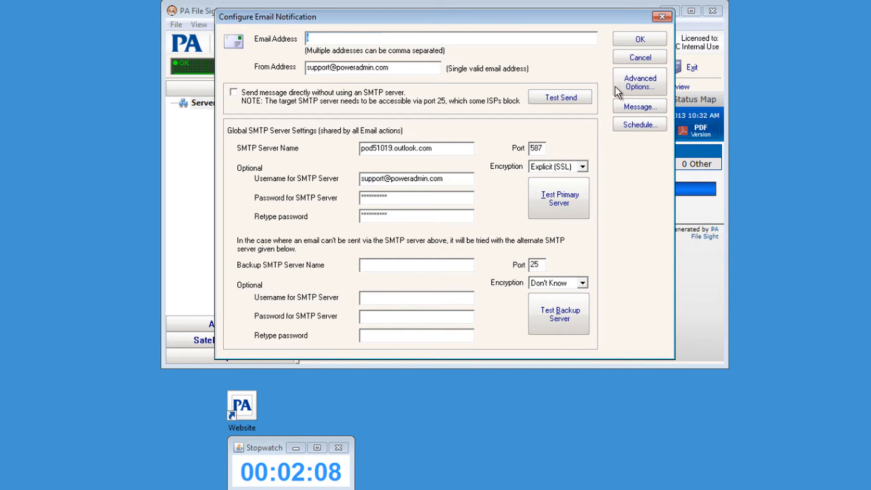
pyautogui.moveTo(621, 50)
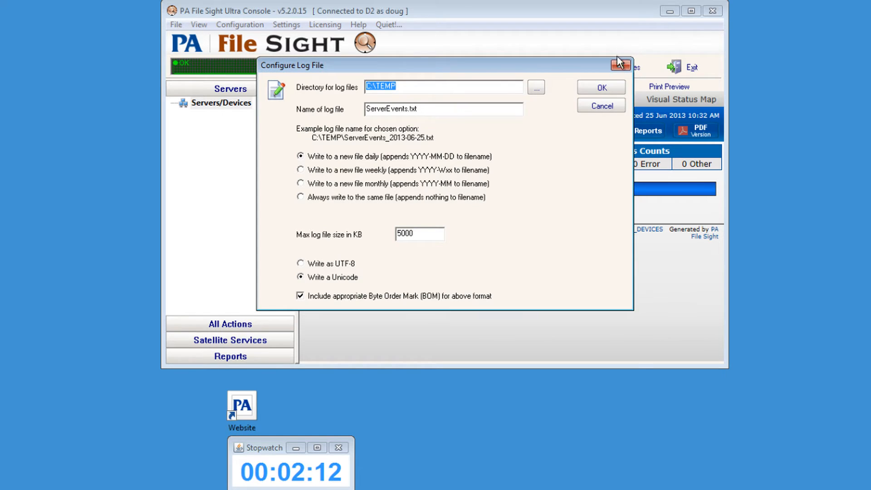
# - Save the log-file settings and enter C:\CONFIDENTIAL as the first path to monitor
pyautogui.click(618, 64)
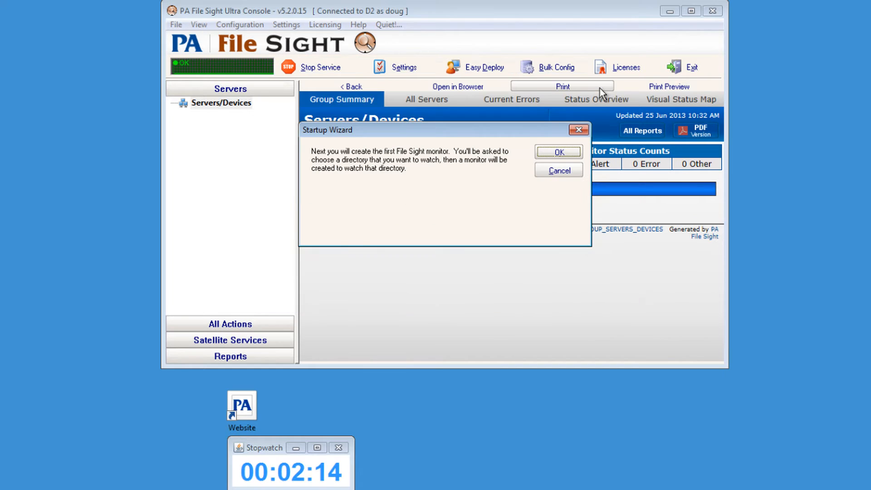
pyautogui.click(558, 151)
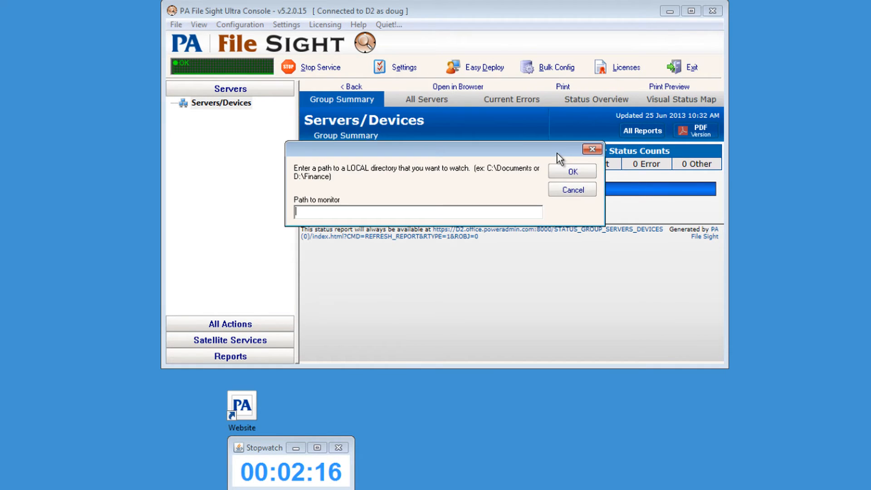
pyautogui.write('C:\\')
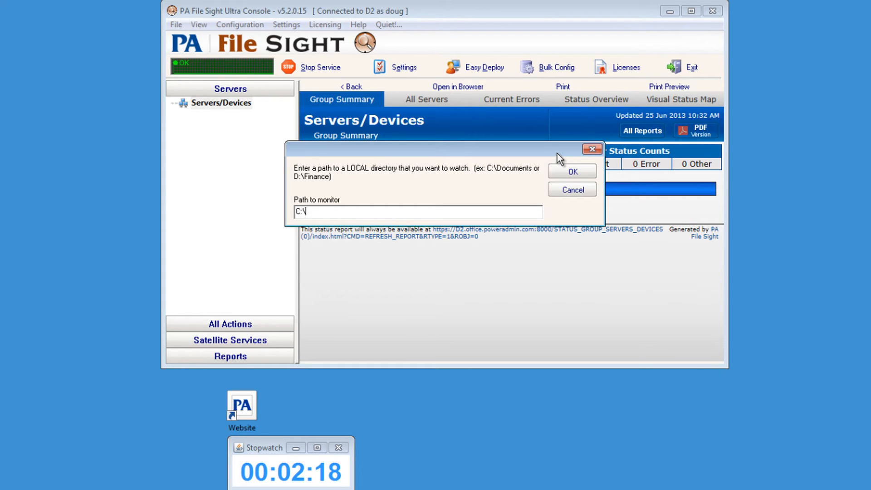
pyautogui.write('CONFIDENTI')
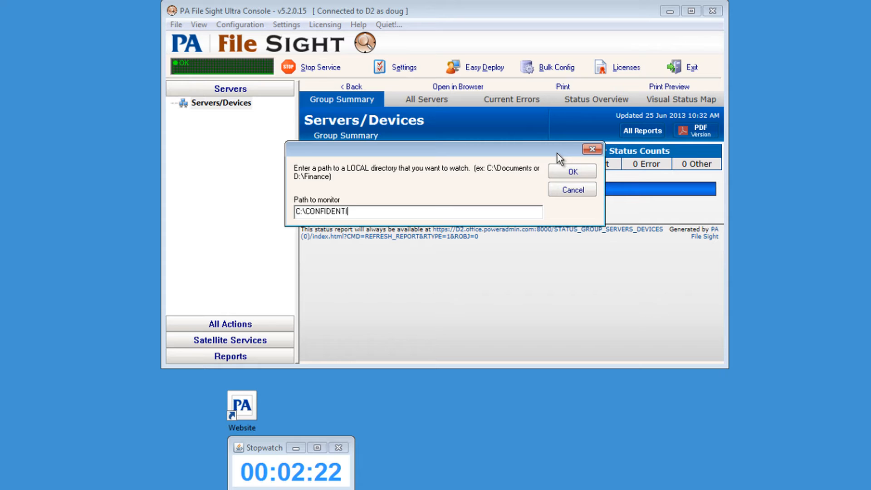
pyautogui.write('AL')
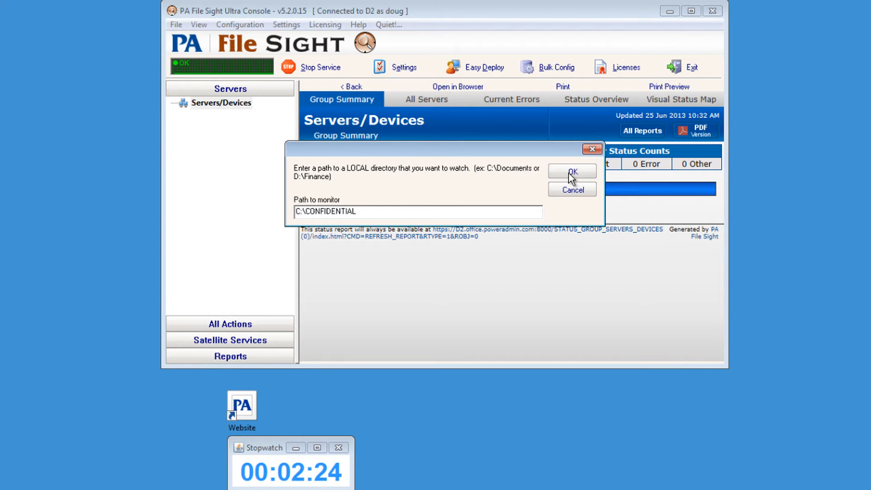
pyautogui.click(572, 171)
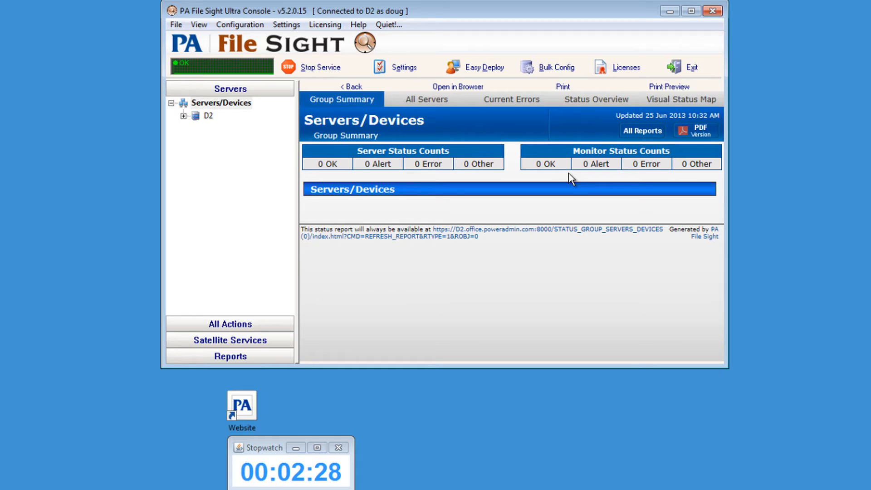
# - Add a File Sight Monitor to server D2 for C:\CONFIDENTIAL and dismiss the tuning tips
pyautogui.rightClick(208, 115)
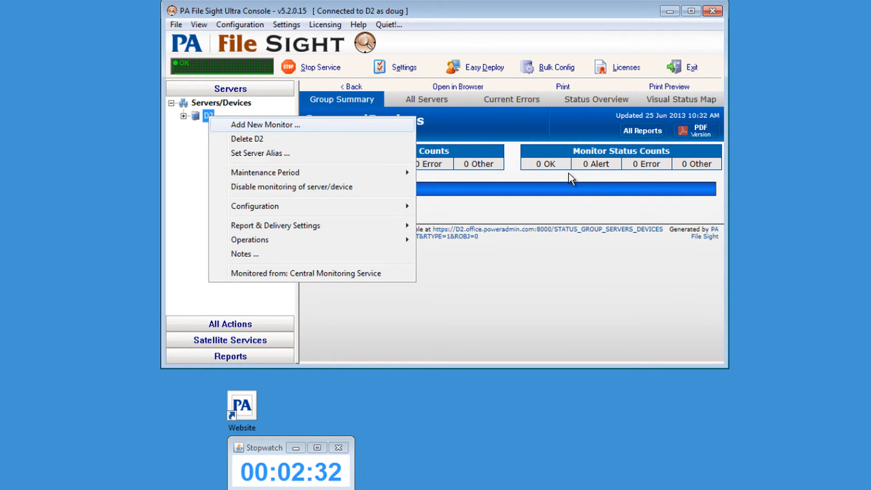
pyautogui.click(264, 124)
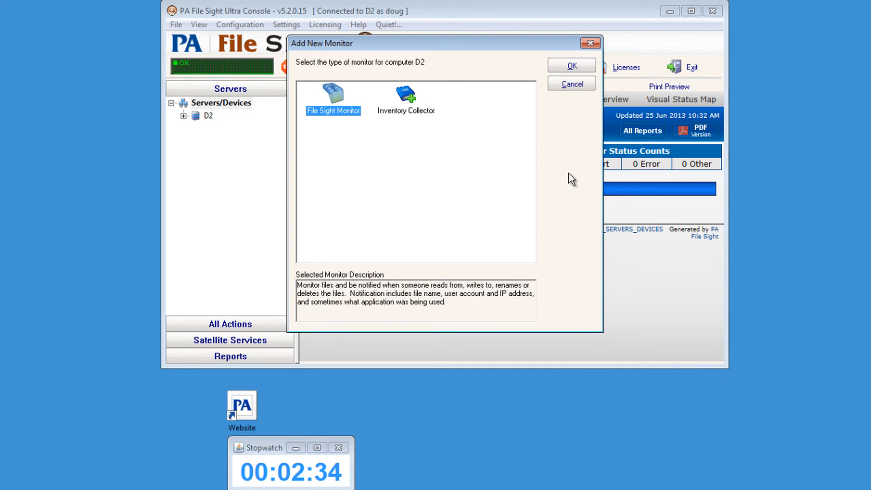
pyautogui.click(572, 83)
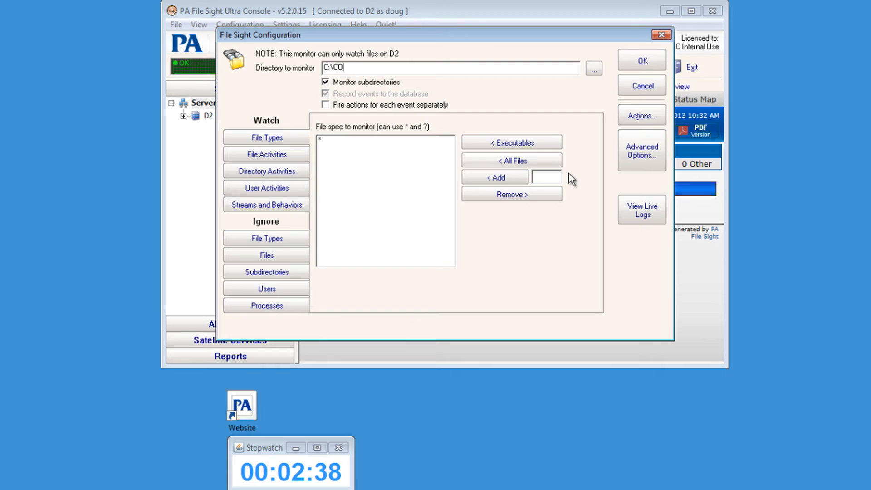
pyautogui.write('NFIDENT')
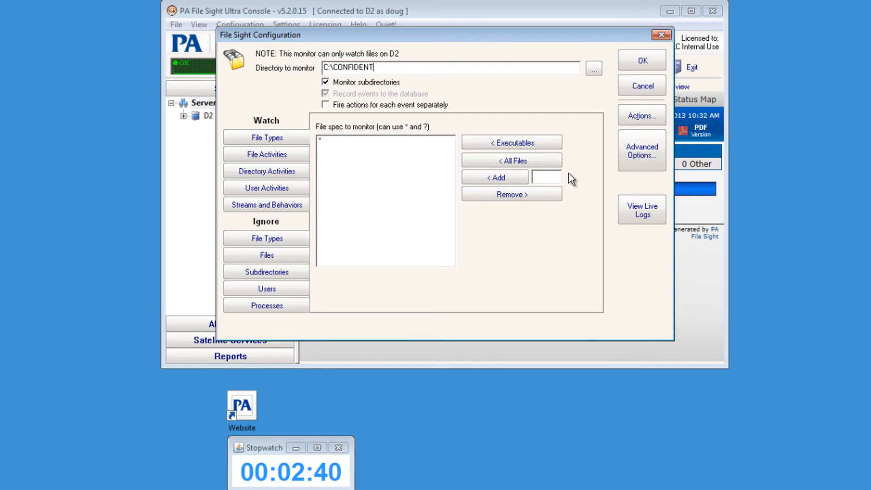
pyautogui.write('IAL')
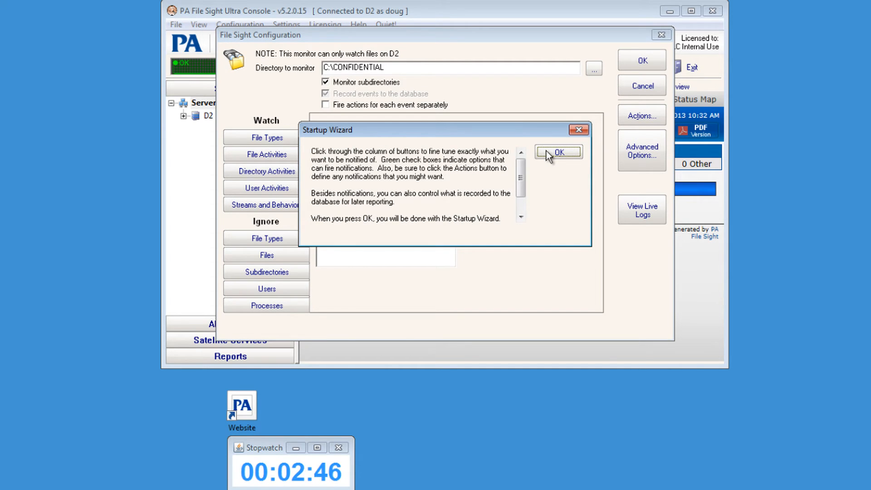
pyautogui.click(557, 152)
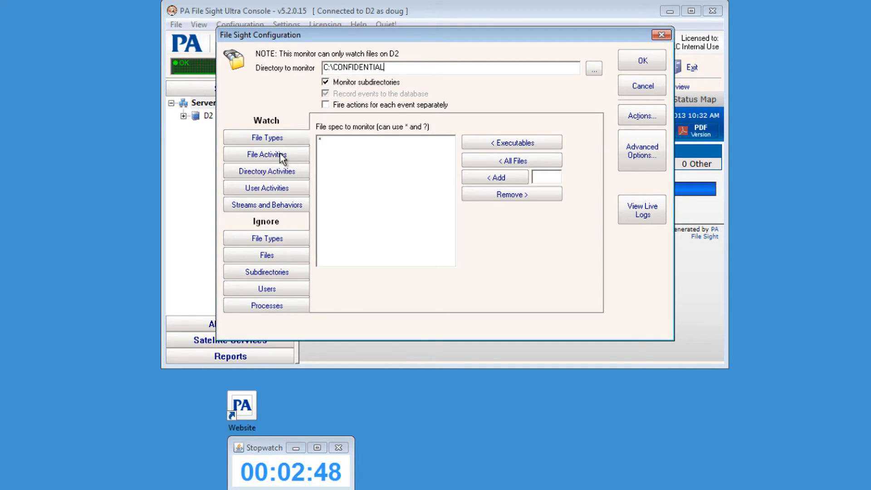
# - Review the monitor's File, Directory and User Activities settings
pyautogui.click(267, 154)
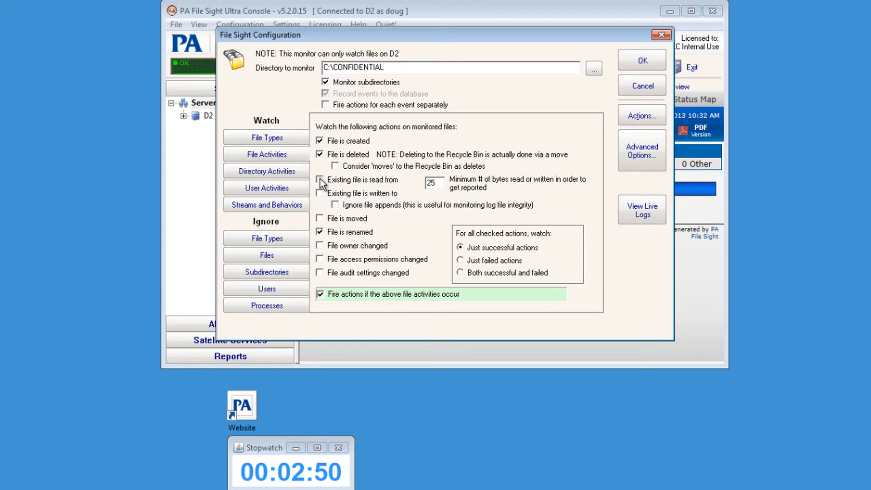
pyautogui.click(267, 172)
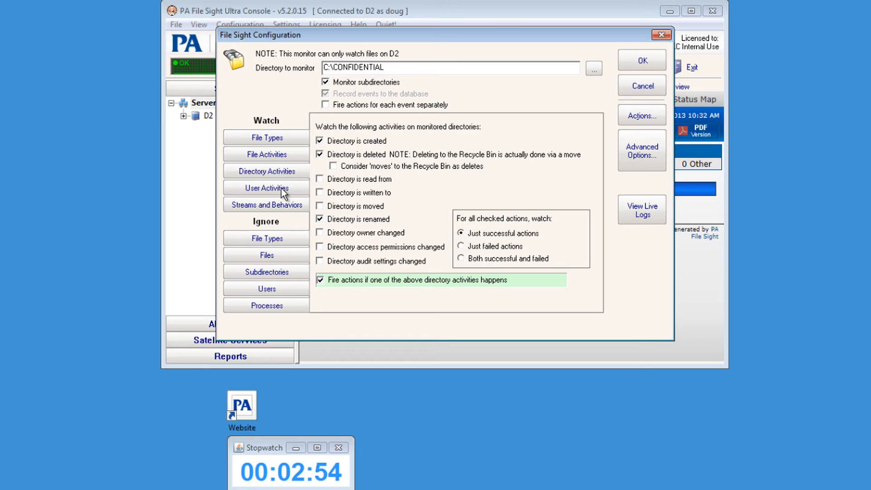
pyautogui.click(266, 188)
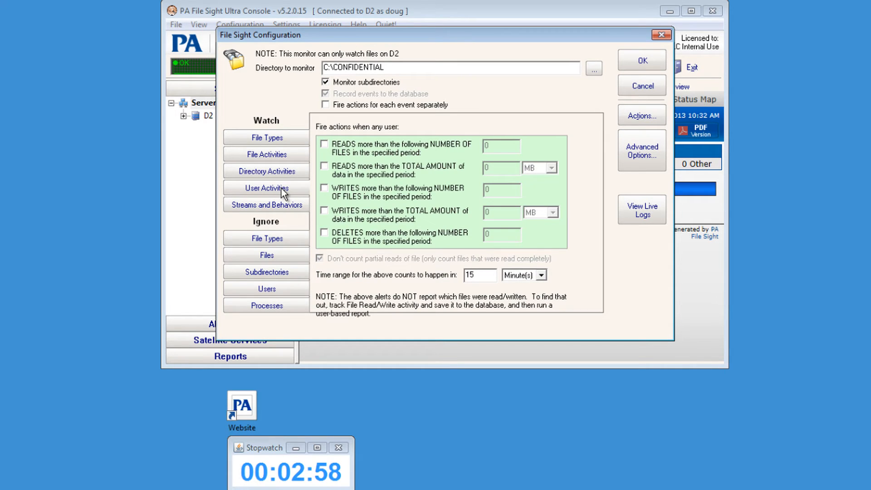
pyautogui.moveTo(640, 117)
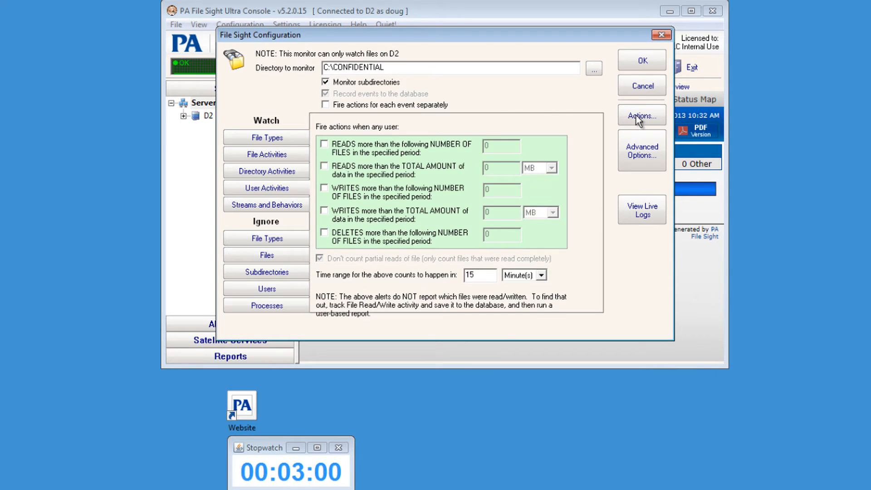
# - Add Message Box and the E-mail Message to the monitor's Error Actions
pyautogui.click(642, 116)
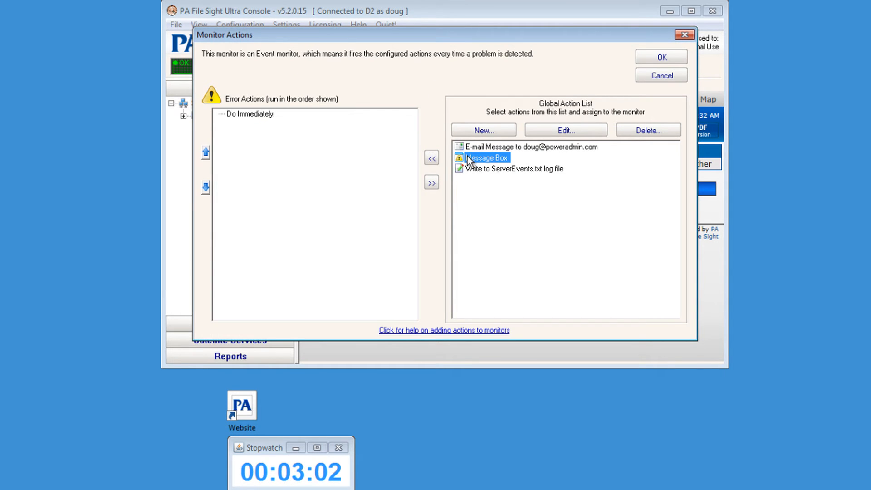
pyautogui.click(431, 158)
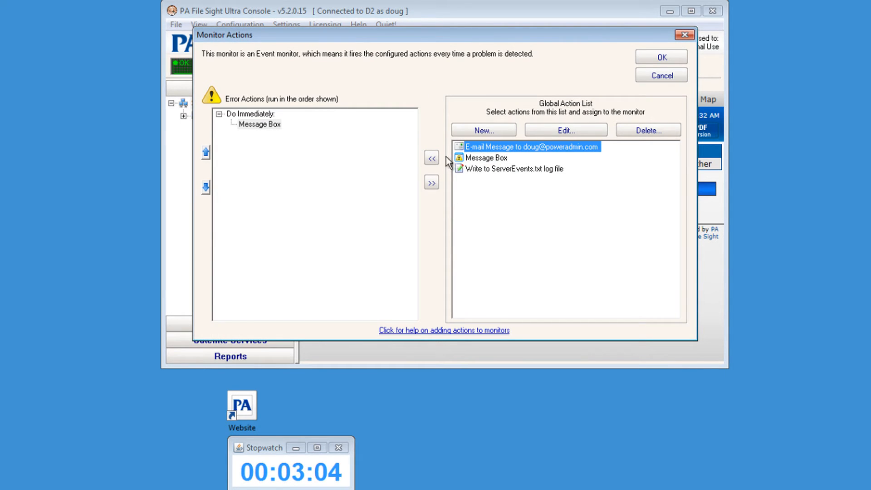
pyautogui.click(431, 158)
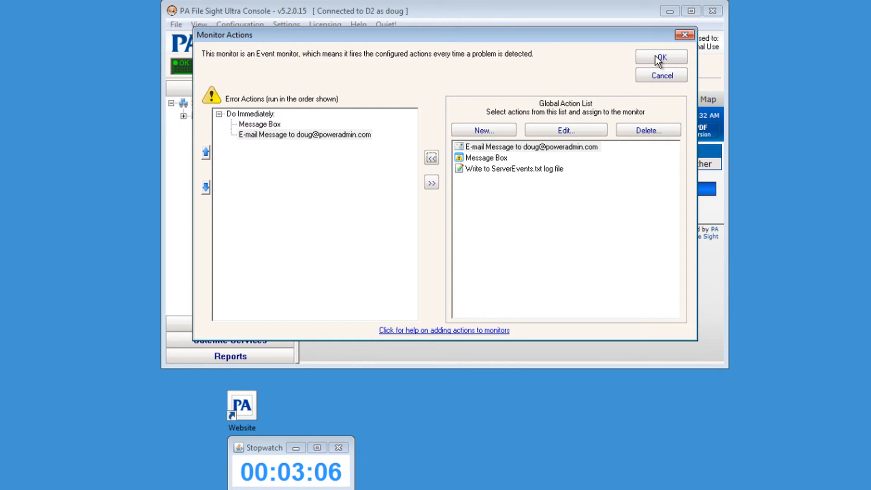
pyautogui.click(661, 56)
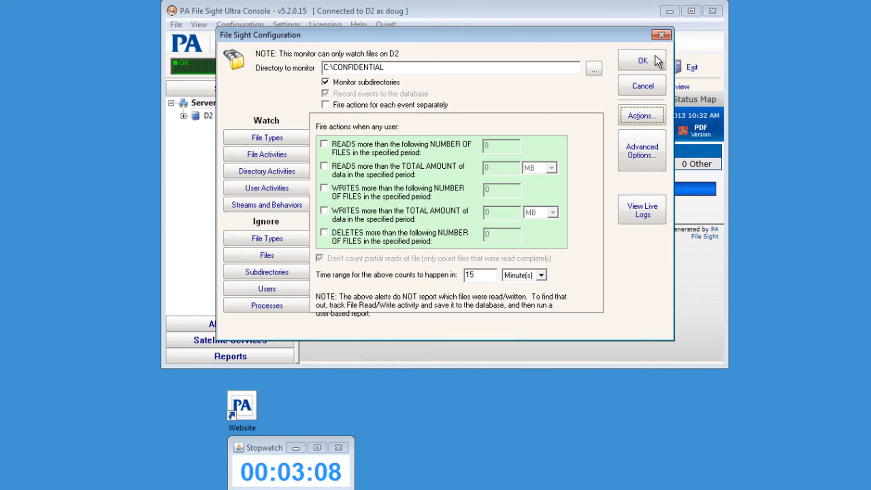
# - Save the C:\CONFIDENTIAL monitor and view D2's monitor status report
pyautogui.click(641, 60)
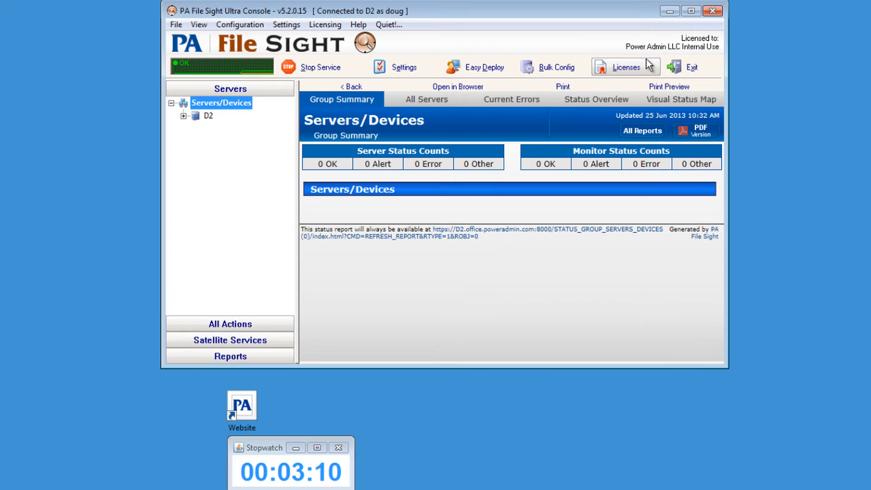
pyautogui.moveTo(572, 148)
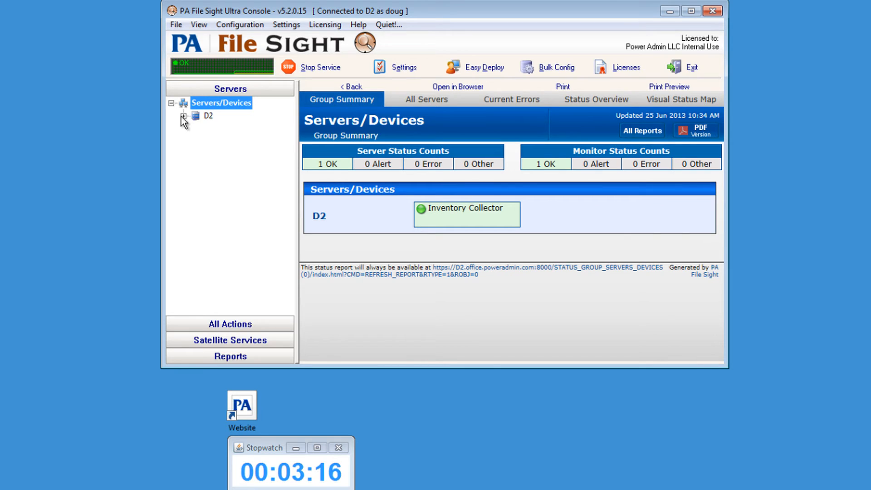
pyautogui.click(184, 116)
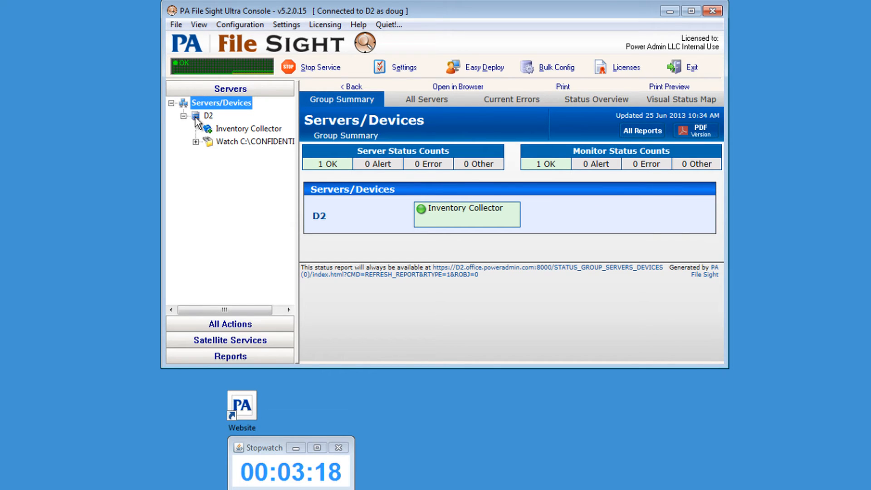
pyautogui.click(207, 116)
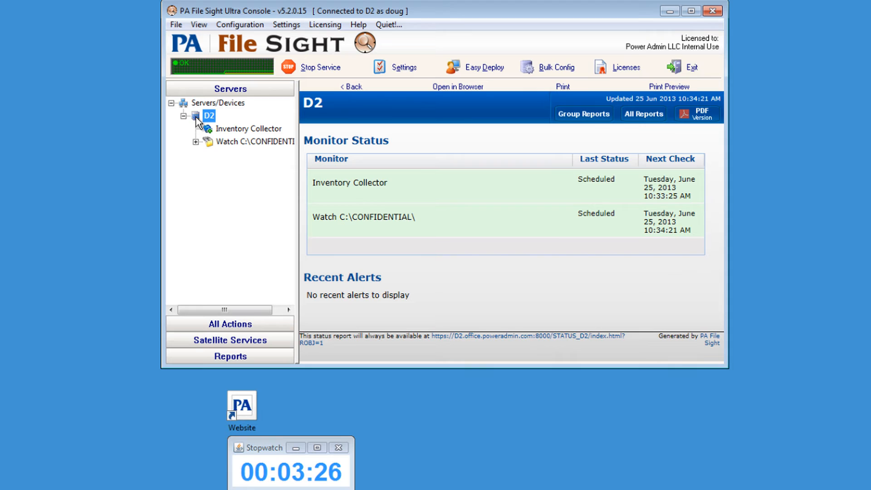
pyautogui.moveTo(231, 390)
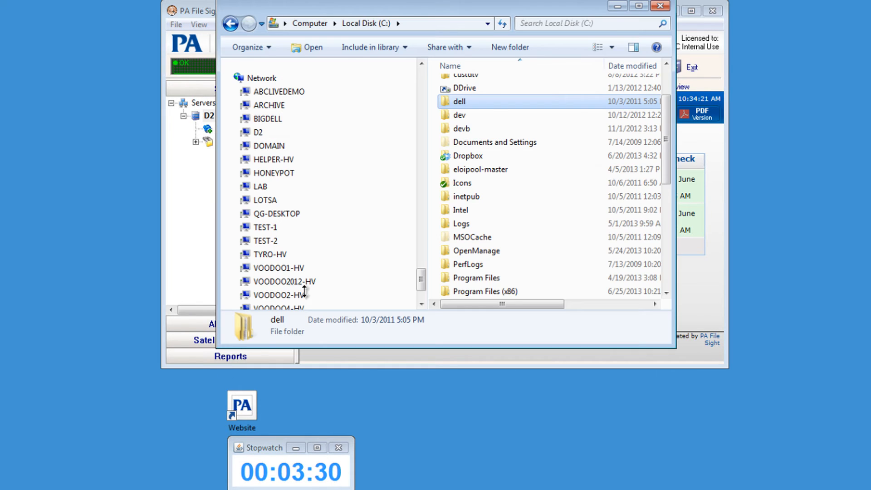
# - Browse to C:\CONFIDENTIAL and open Internal Customer List.docx in Word
pyautogui.scroll(3)
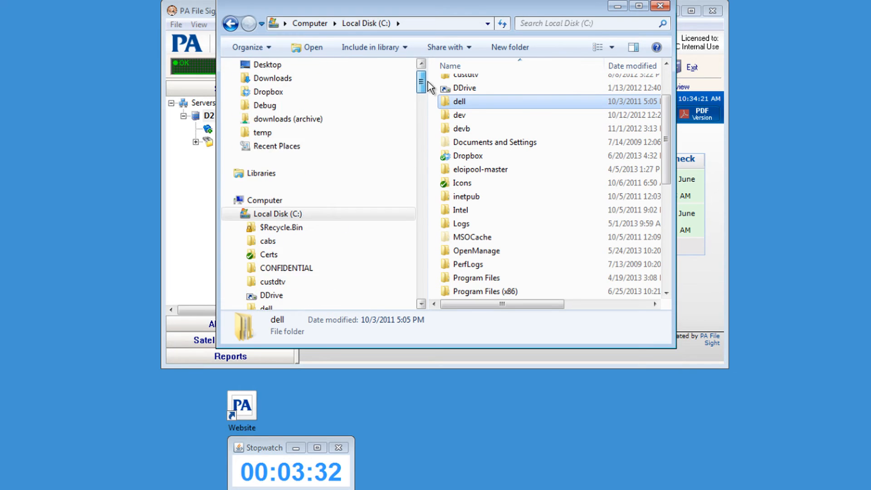
pyautogui.click(285, 267)
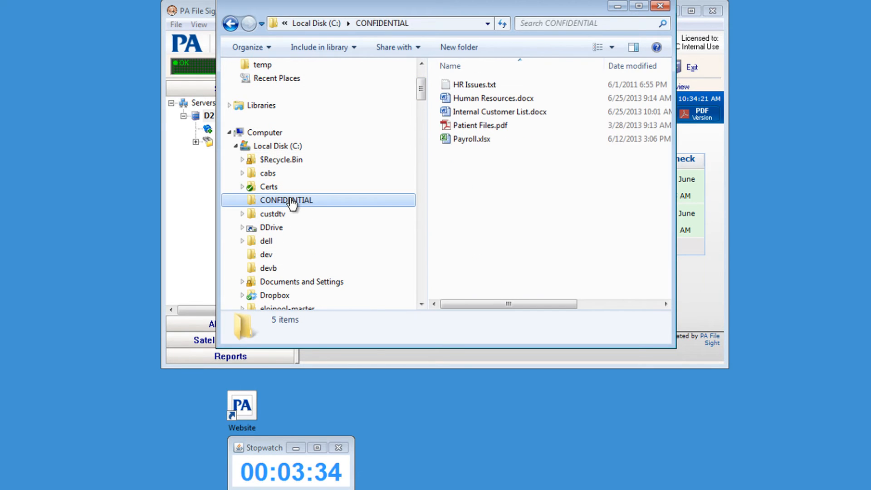
pyautogui.moveTo(472, 139)
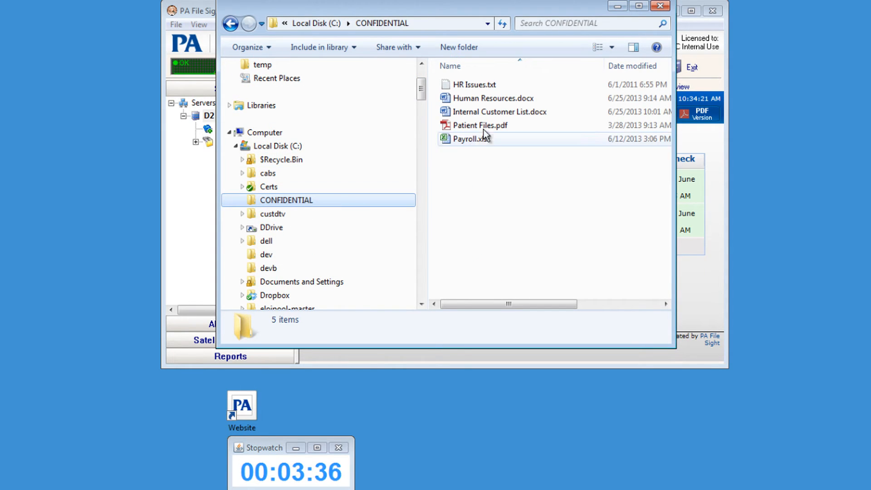
pyautogui.doubleClick(493, 111)
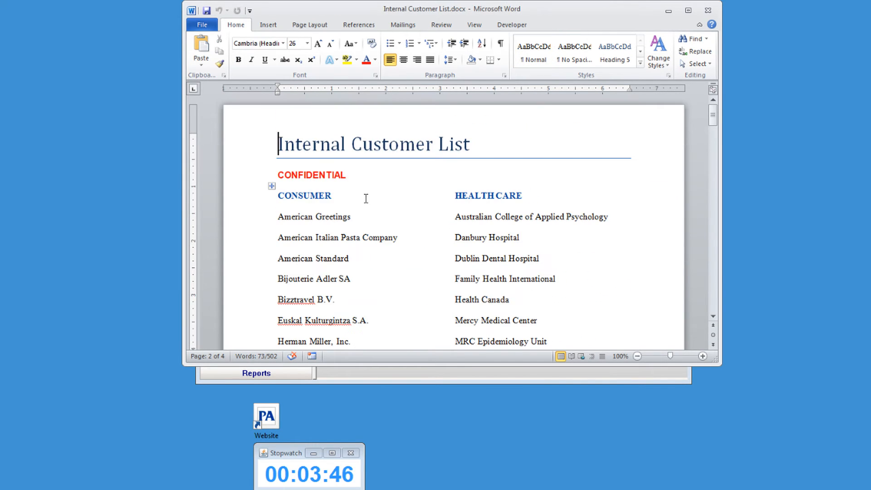
# - Dismiss the File Sight read alert and type a new company ('octor & Gam') atop the CONSUMER list
pyautogui.click(338, 195)
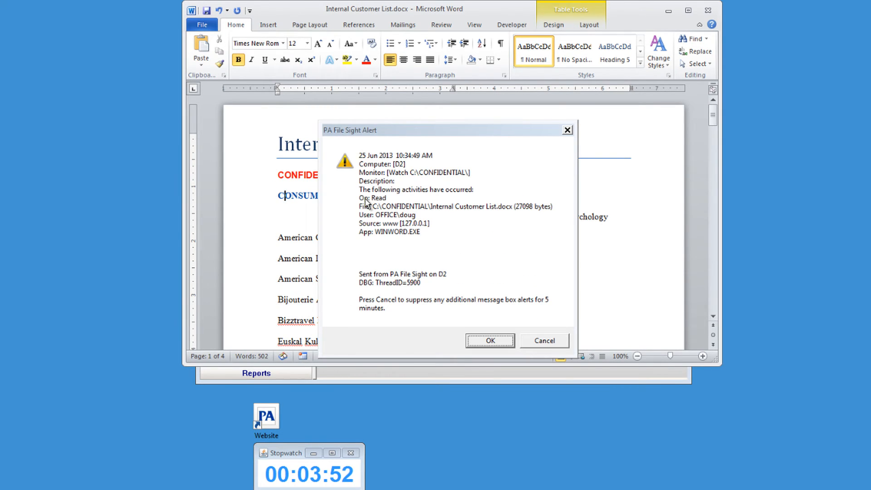
pyautogui.moveTo(445, 227)
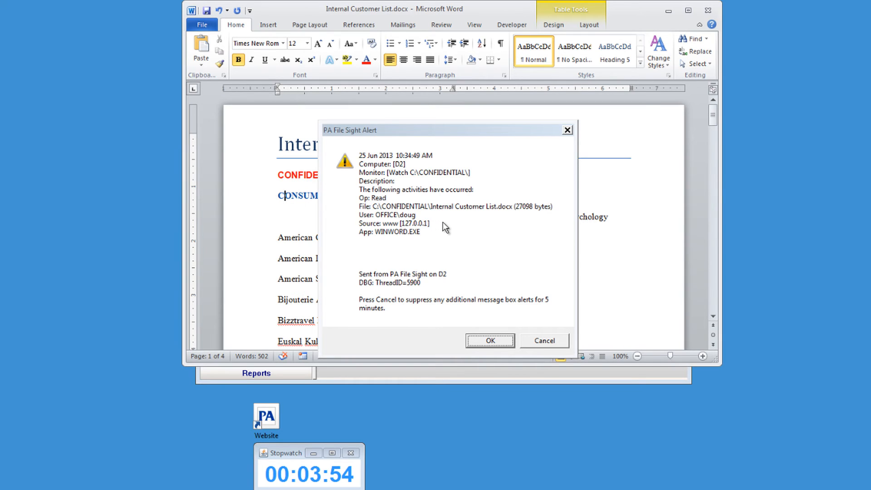
pyautogui.moveTo(401, 206)
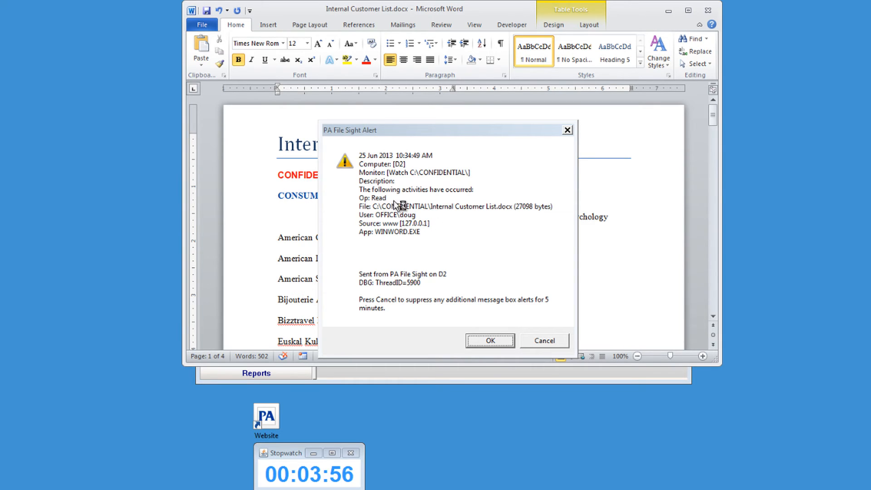
pyautogui.click(490, 341)
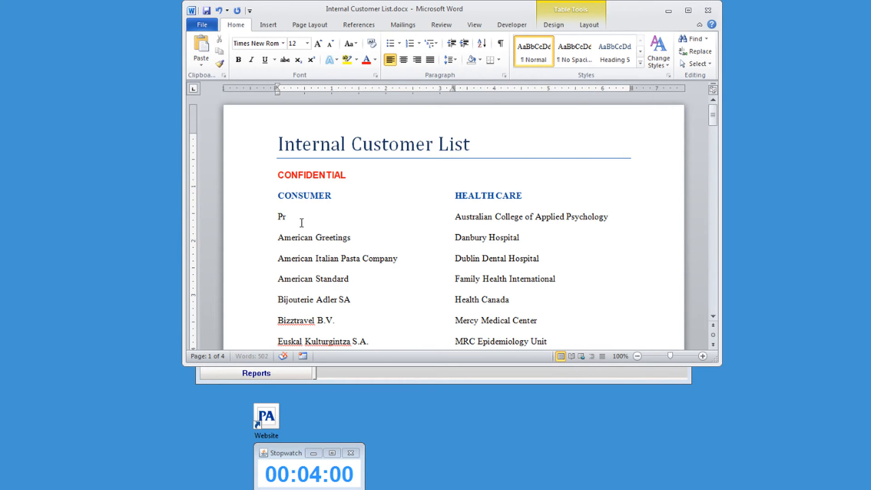
pyautogui.write('octor & Gam')
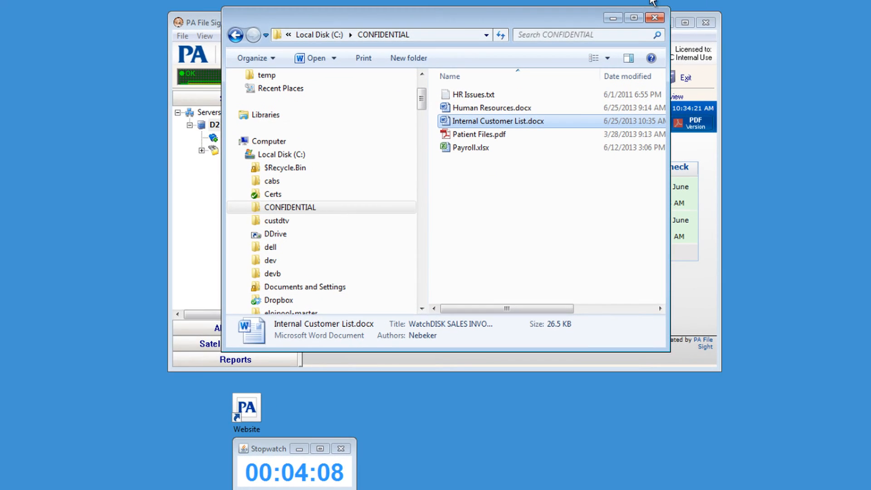
pyautogui.moveTo(612, 18)
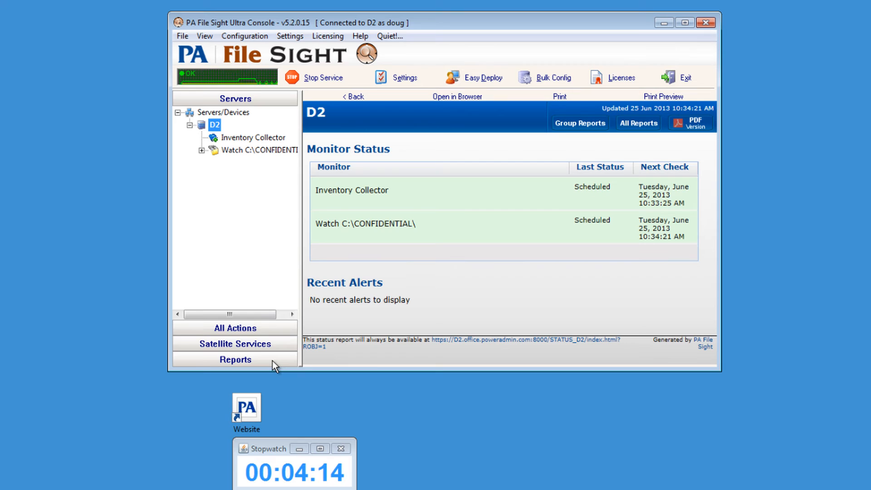
# - Choose File Sight as the ad hoc report data type and acknowledge the read/write alert
pyautogui.click(235, 360)
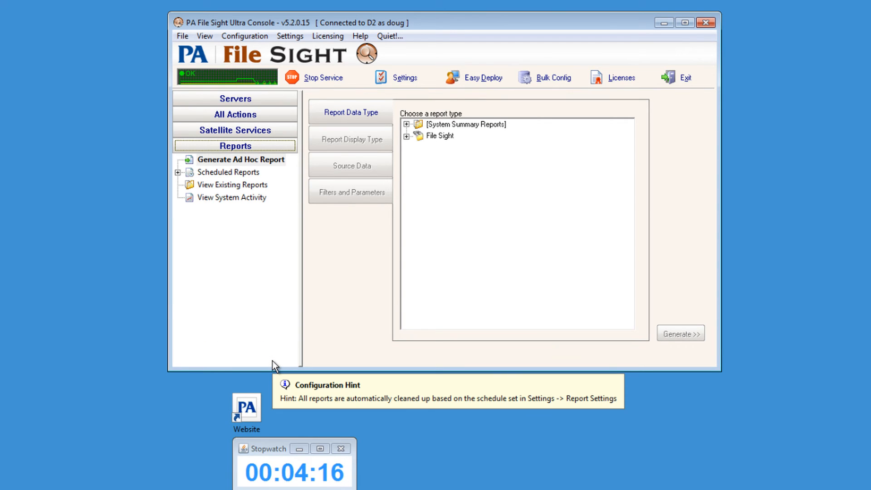
pyautogui.click(409, 135)
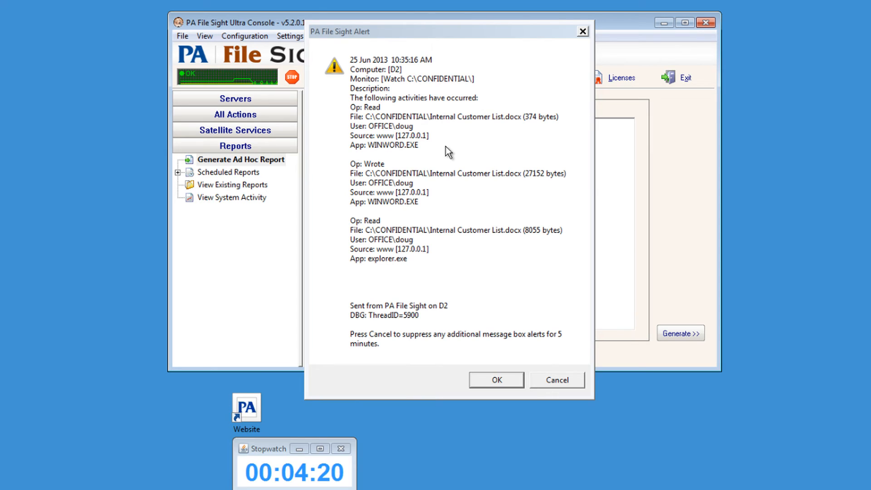
pyautogui.moveTo(378, 115)
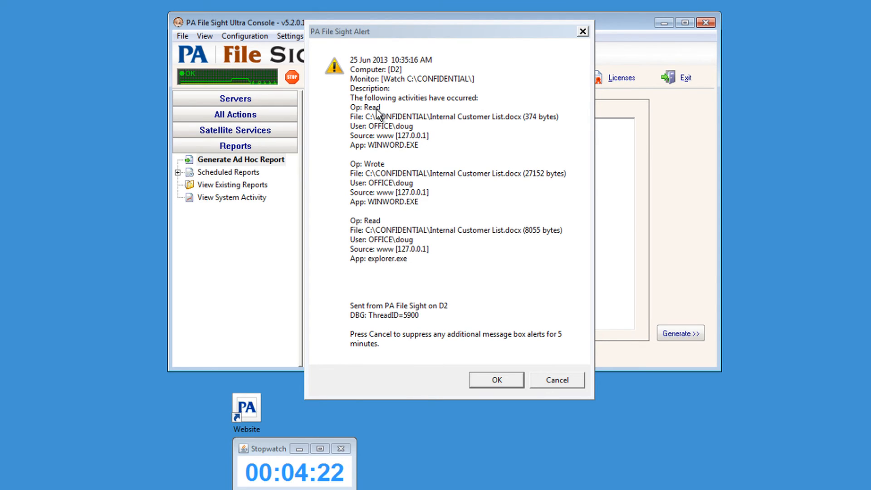
pyautogui.moveTo(385, 169)
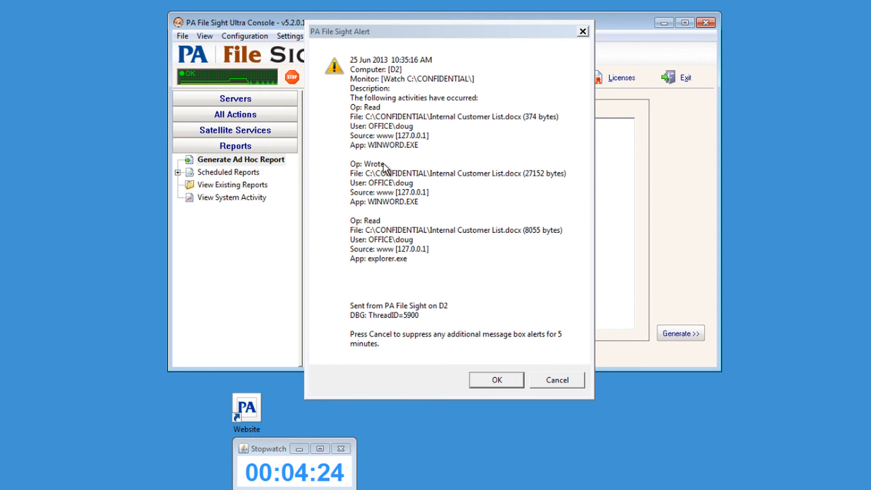
pyautogui.moveTo(396, 189)
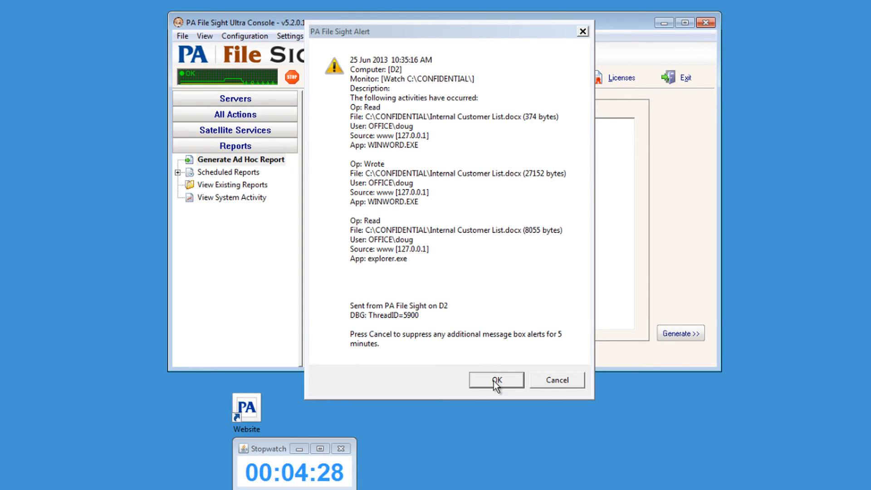
pyautogui.click(495, 380)
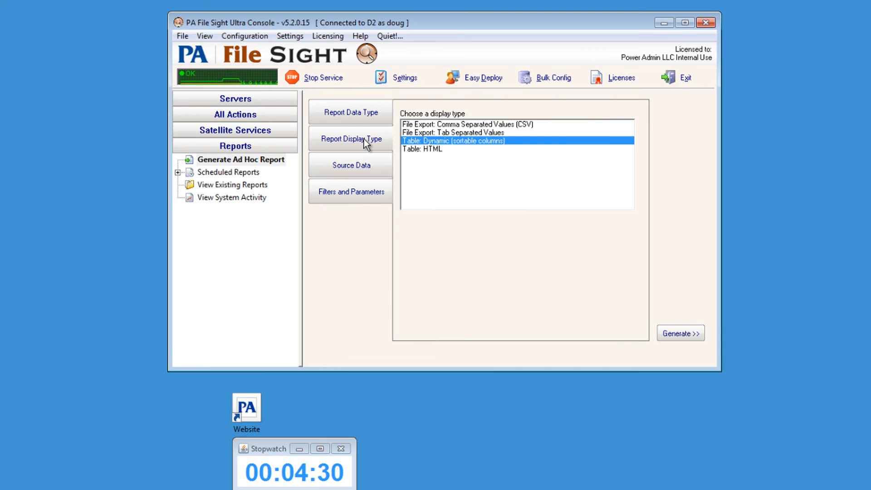
# - Step through Source Data and Filters, generate the report, and dismiss the SSL certificate hint
pyautogui.click(351, 164)
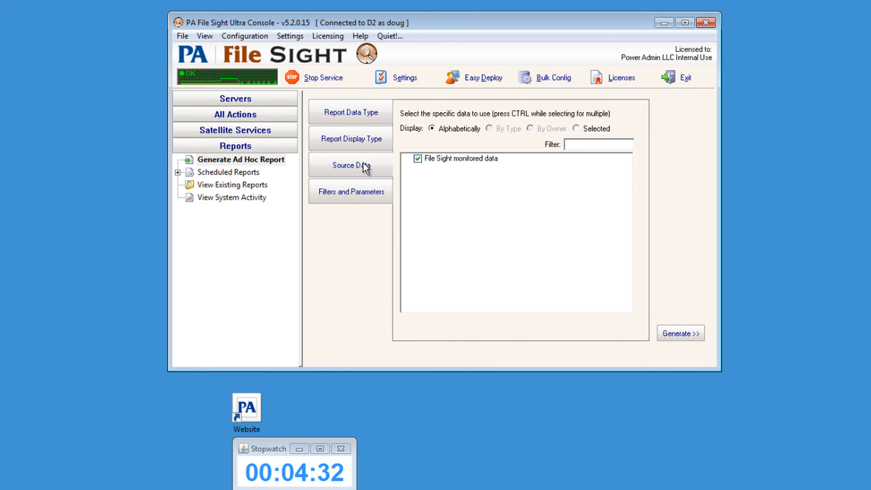
pyautogui.click(351, 191)
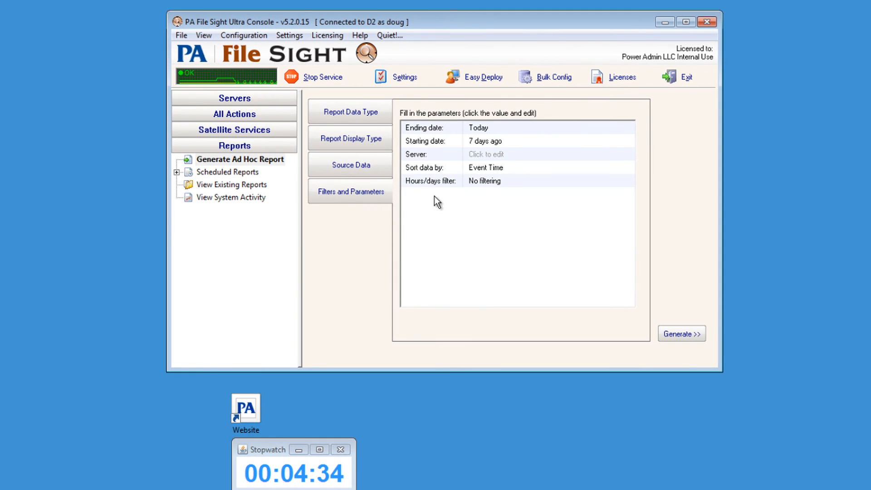
pyautogui.moveTo(491, 146)
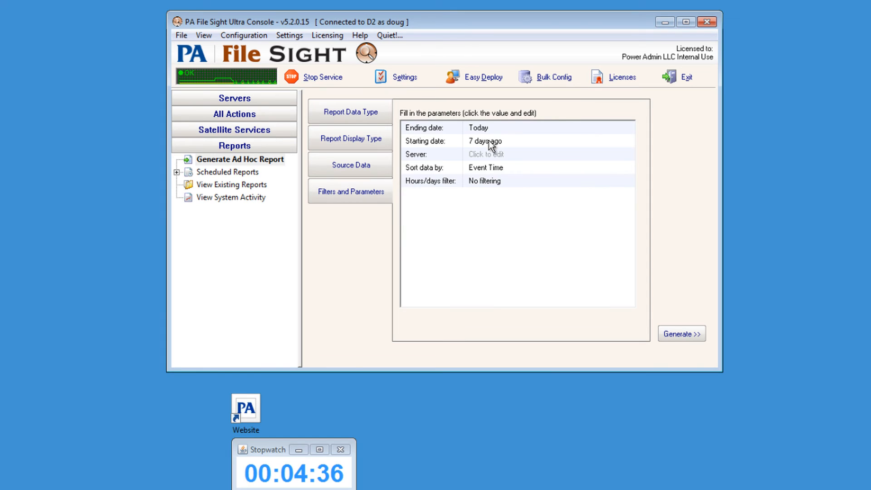
pyautogui.click(681, 333)
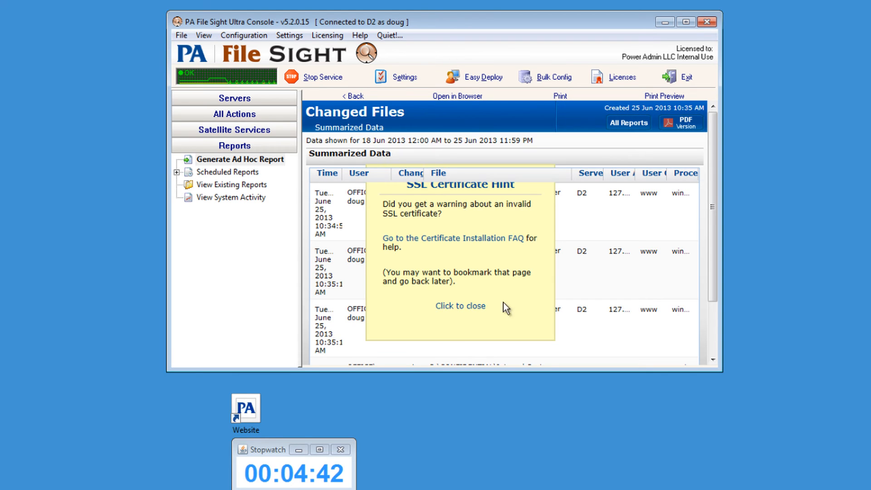
pyautogui.click(460, 305)
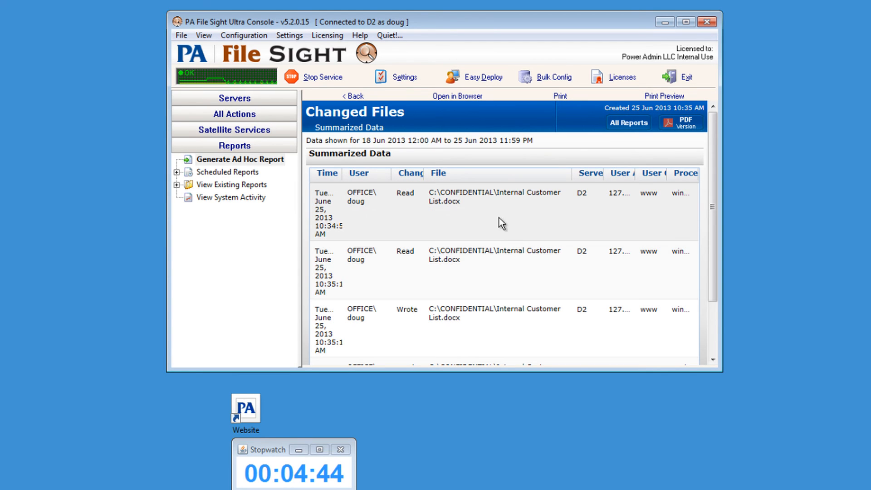
pyautogui.moveTo(440, 286)
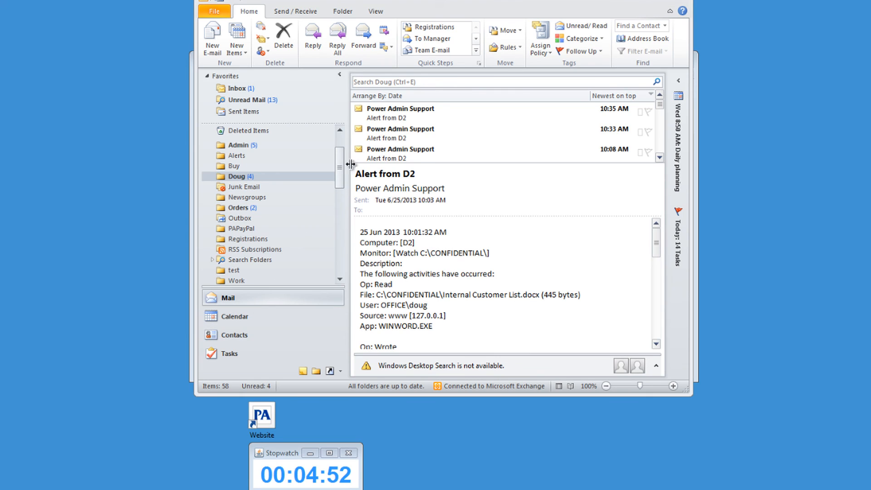
# - View the 10:35 AM 'Alert from D2' email from Power Admin Support in the Doug folder
pyautogui.click(400, 112)
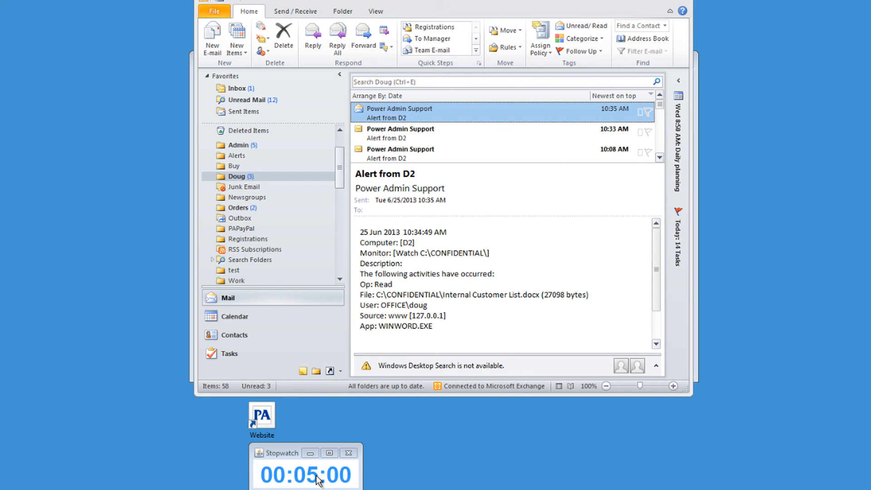
pyautogui.rightClick(304, 473)
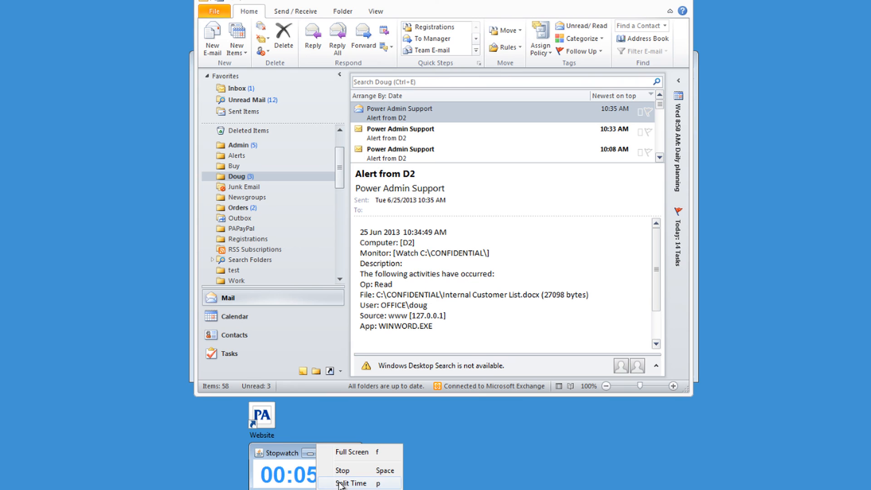